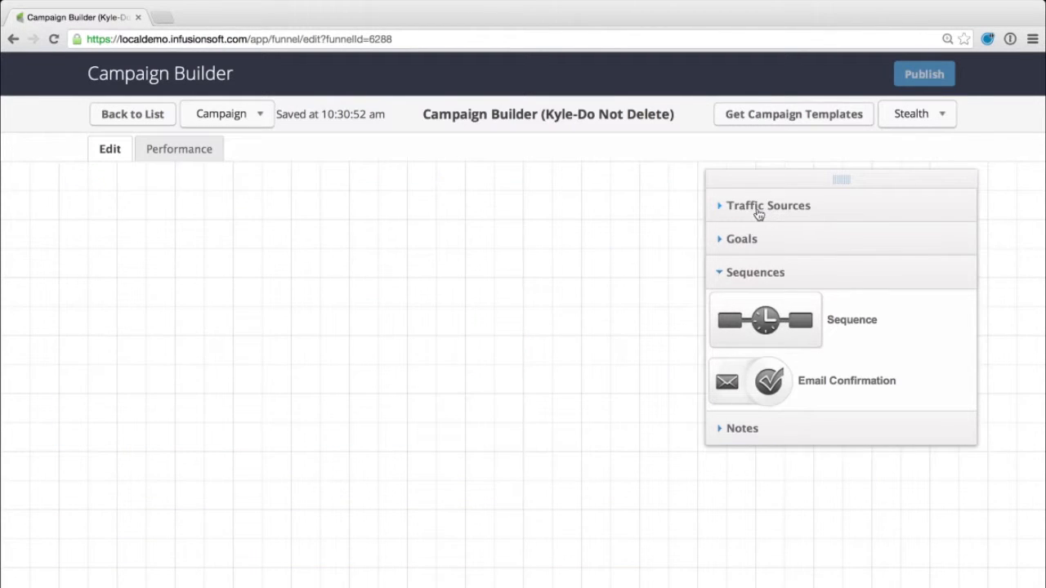
Step: Expand Traffic Sources and bring the Website icon into view for placement on the canvas
left_click(768, 205)
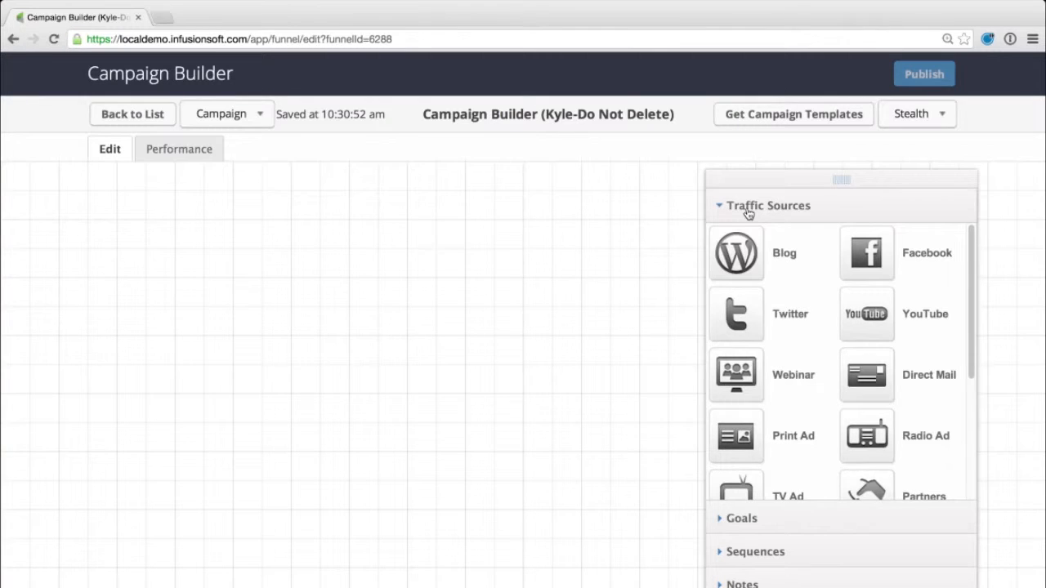
scroll("down", 3)
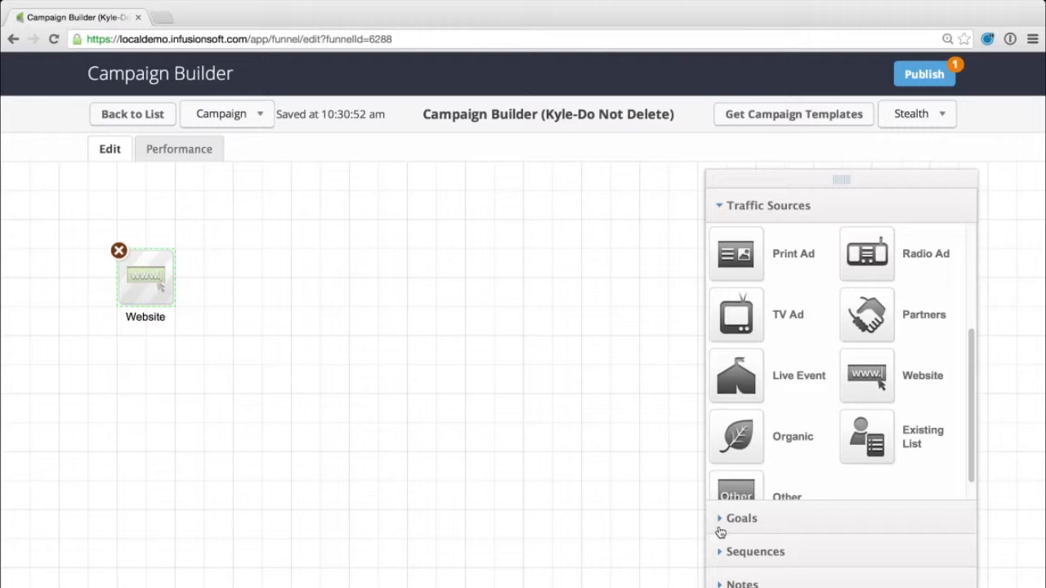
Step: Add a Sign up for newsletter goal to the right of the Website source, linked to it
left_click(741, 518)
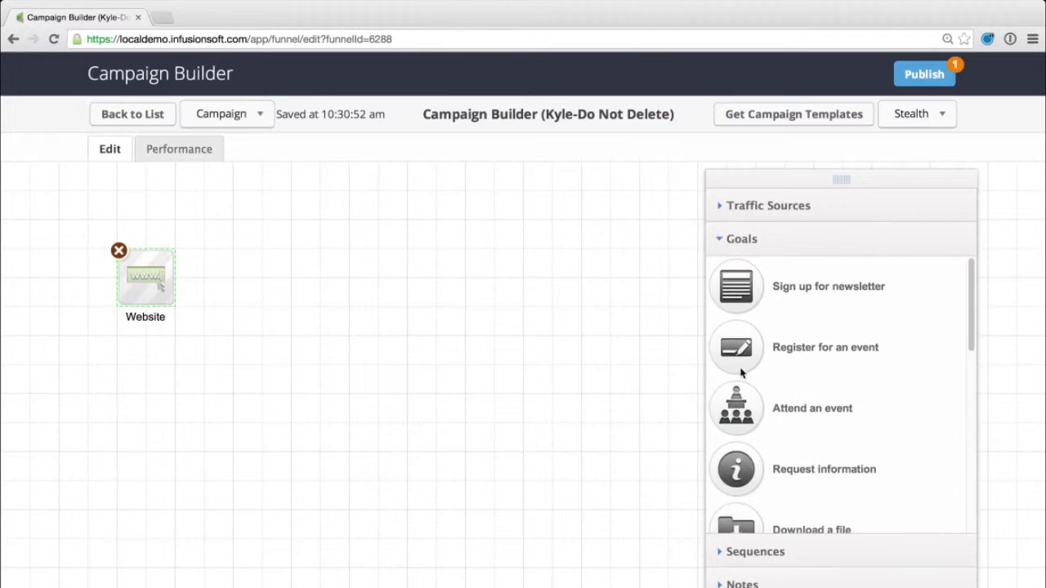
mouse_move(740, 294)
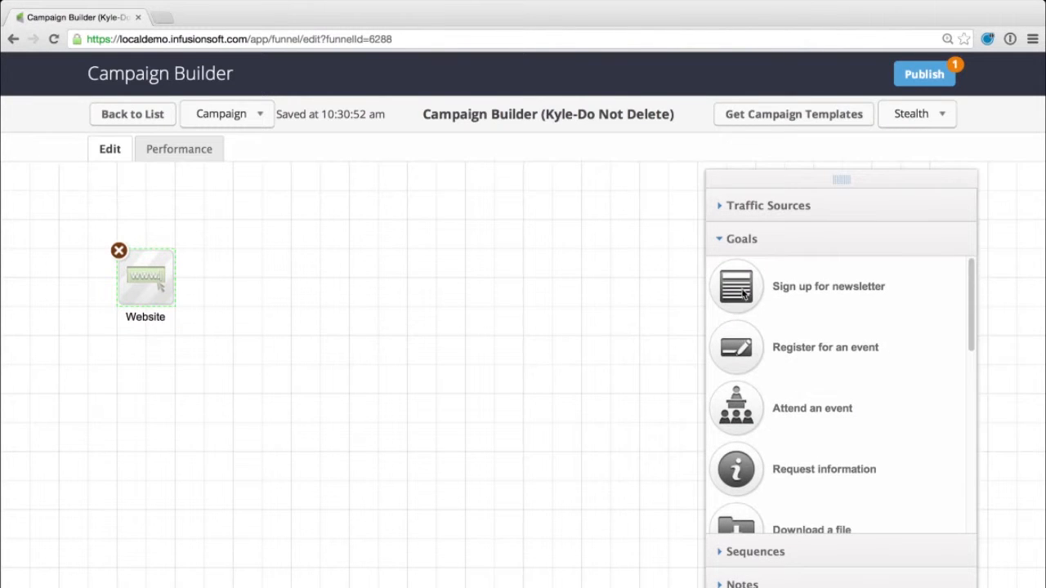
left_click_drag(735, 286, 261, 278)
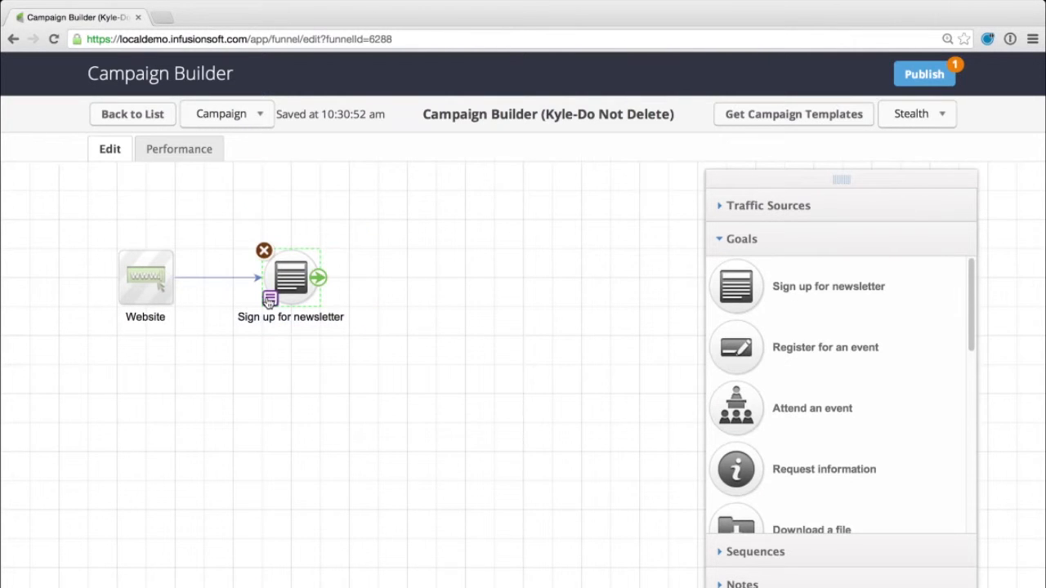
Step: Review the newsletter goal's 'achieved when' options and keep Submits a Web Form
double_click(290, 277)
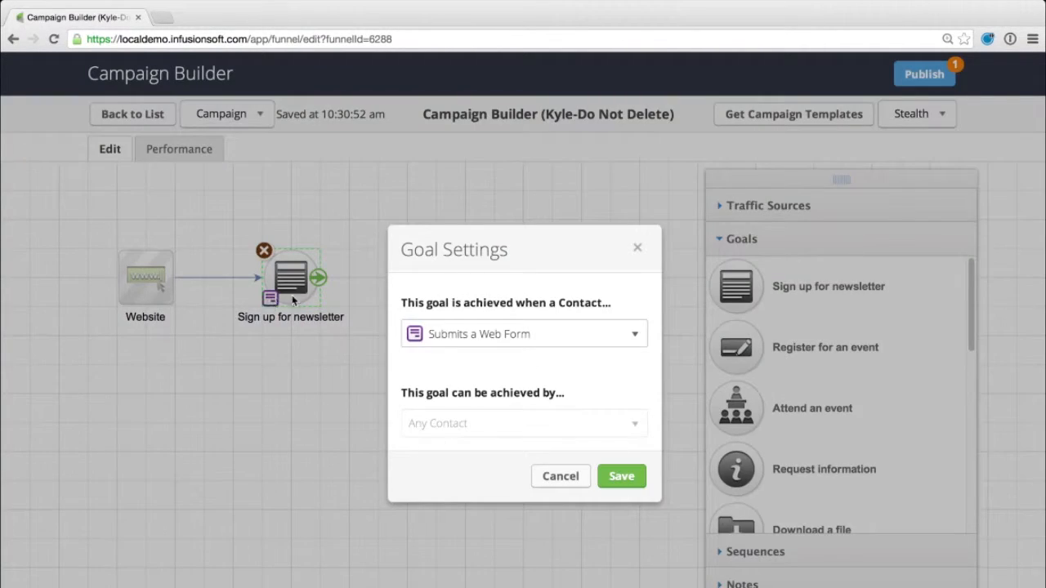
left_click(523, 333)
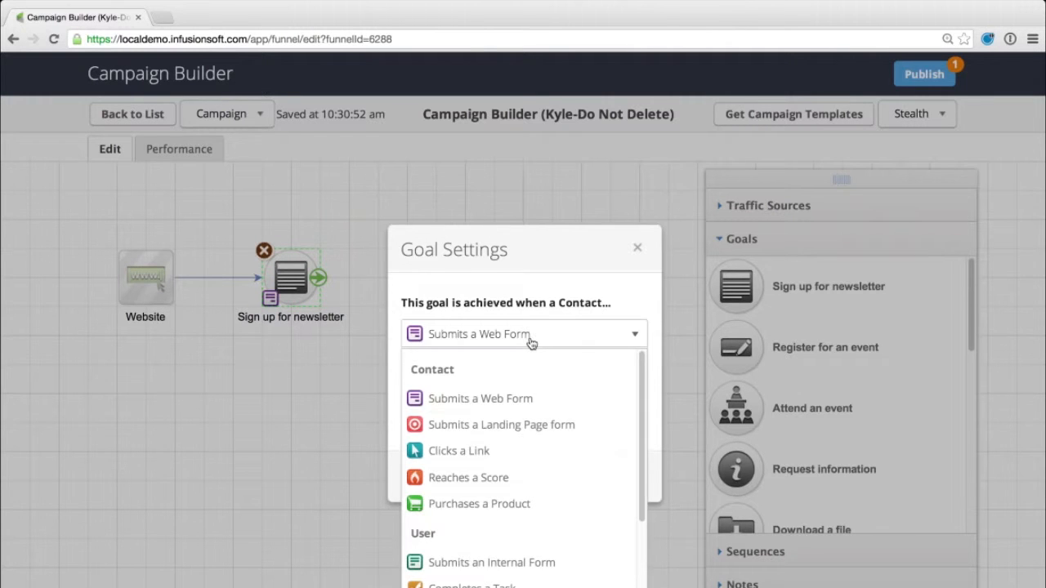
left_click(479, 398)
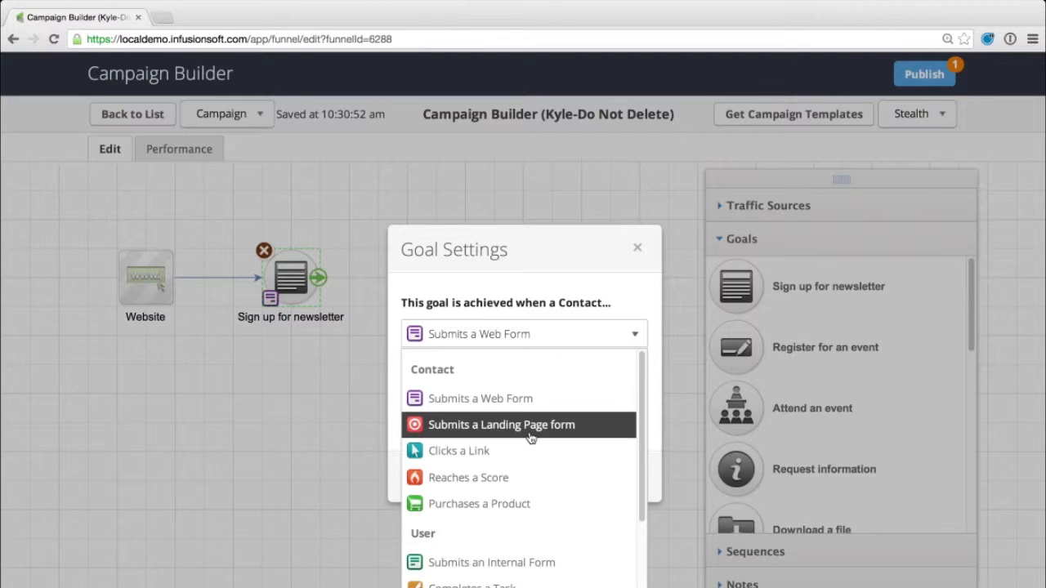
mouse_move(523, 451)
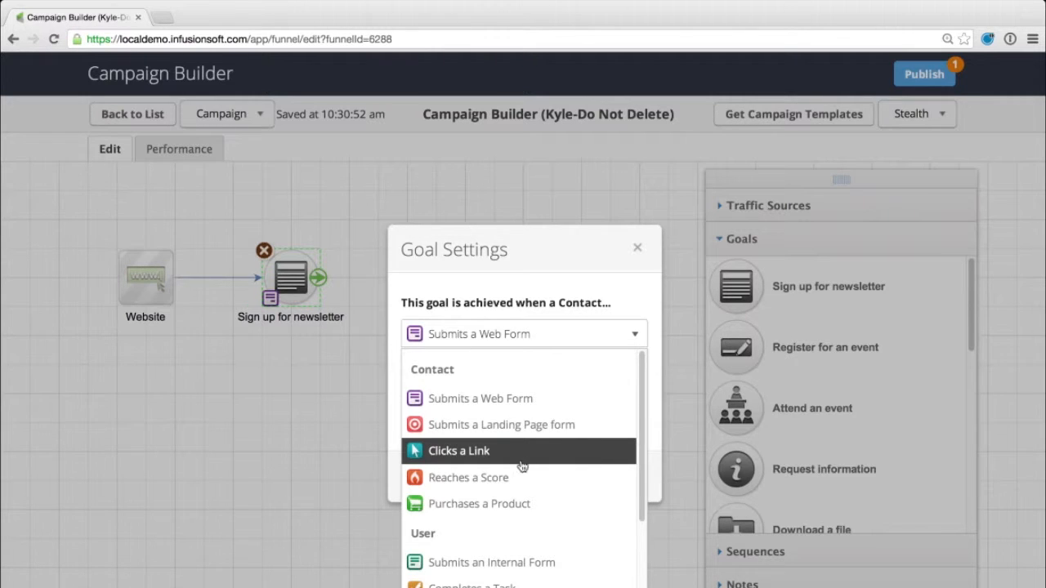
mouse_move(519, 477)
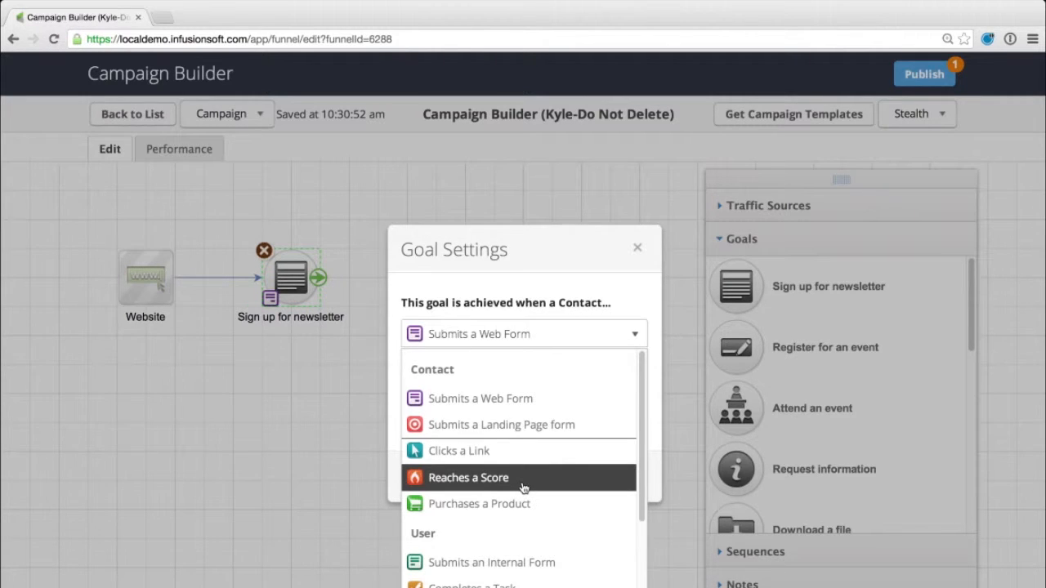
mouse_move(357, 422)
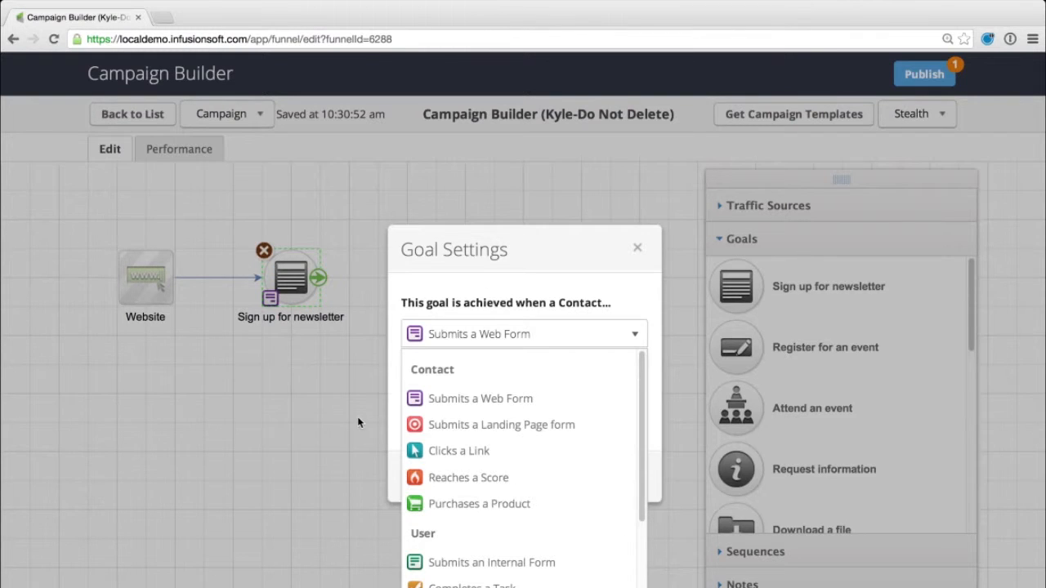
left_click(480, 398)
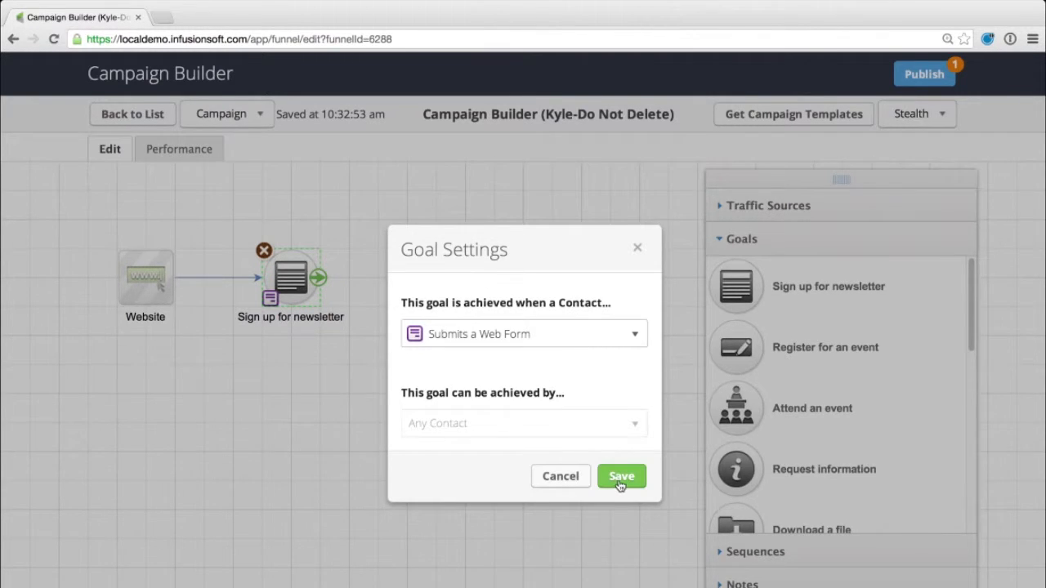
Step: Save the goal settings and link the newsletter goal to a new Untitled Sequence
left_click(621, 476)
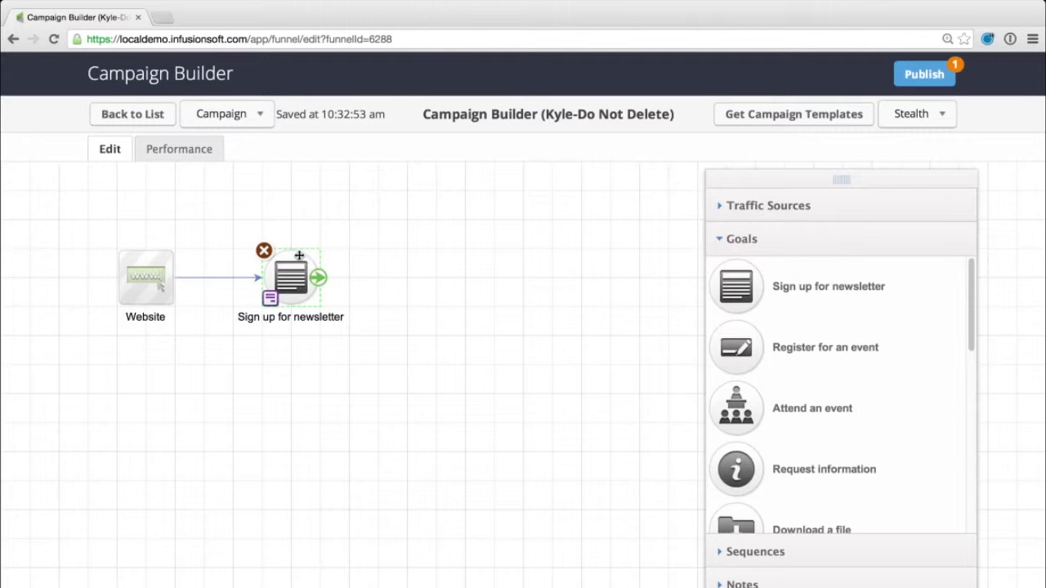
mouse_move(364, 344)
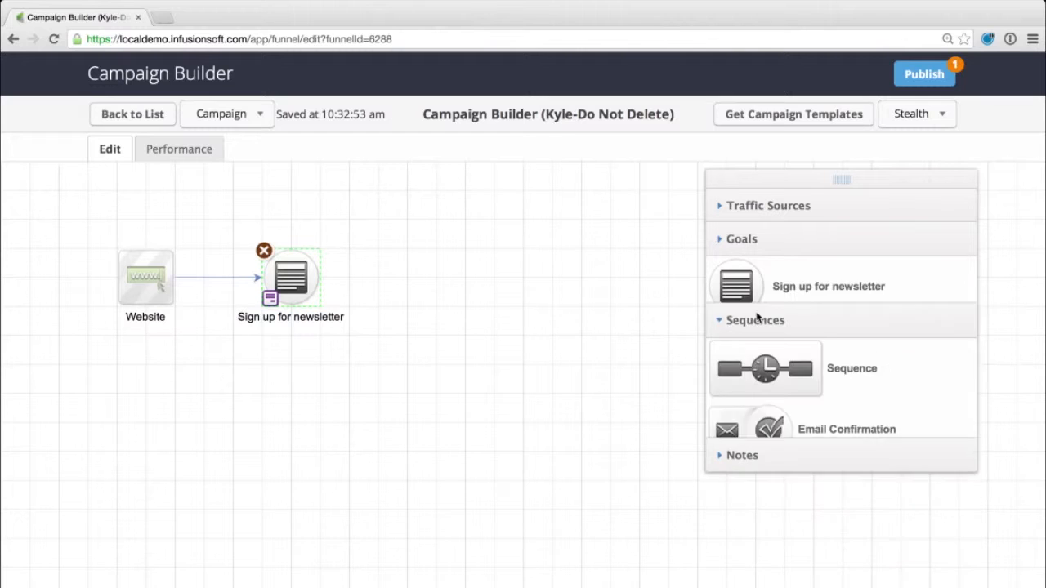
left_click_drag(765, 368, 436, 276)
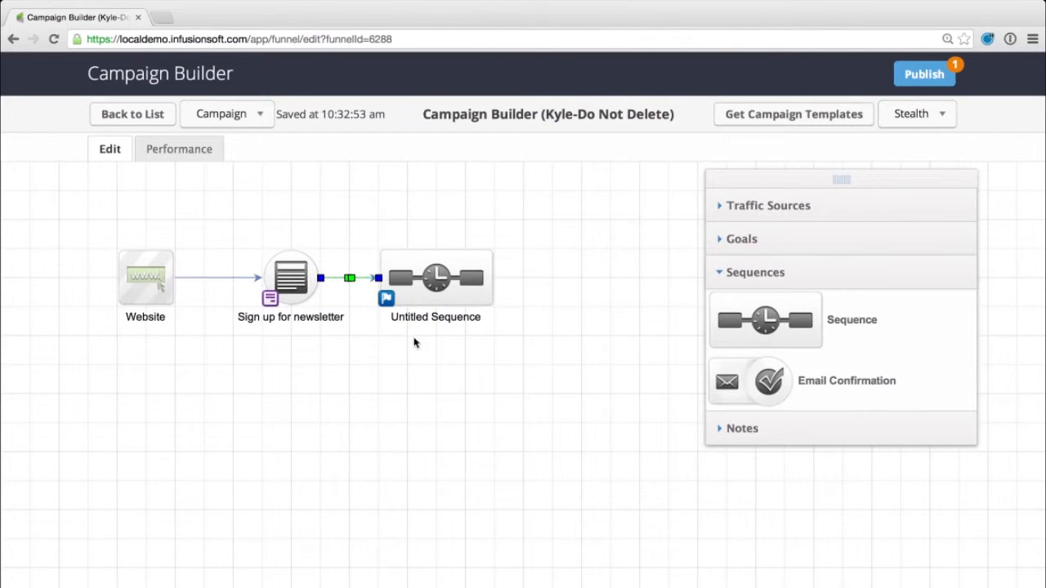
left_click(291, 278)
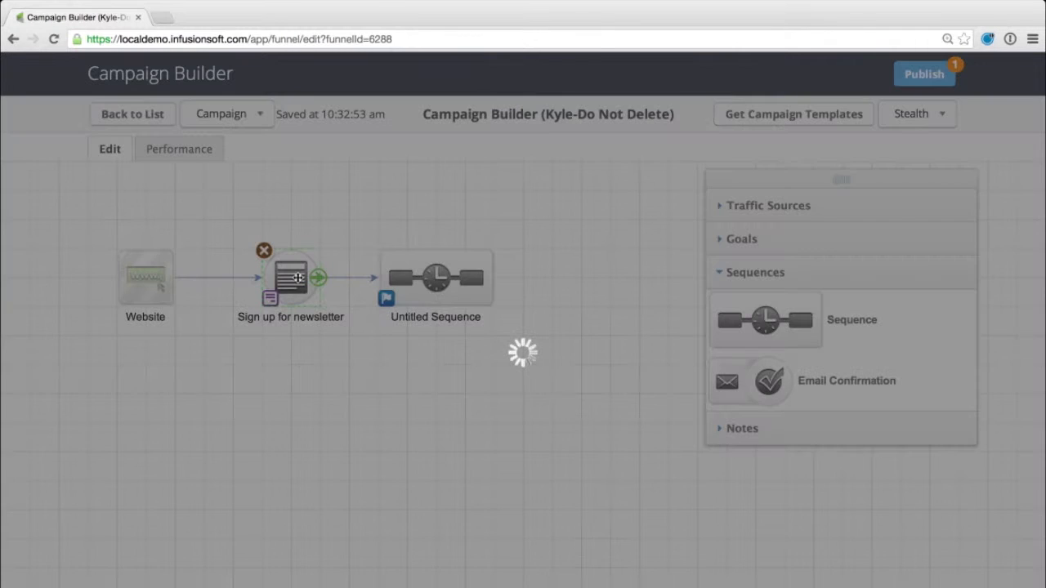